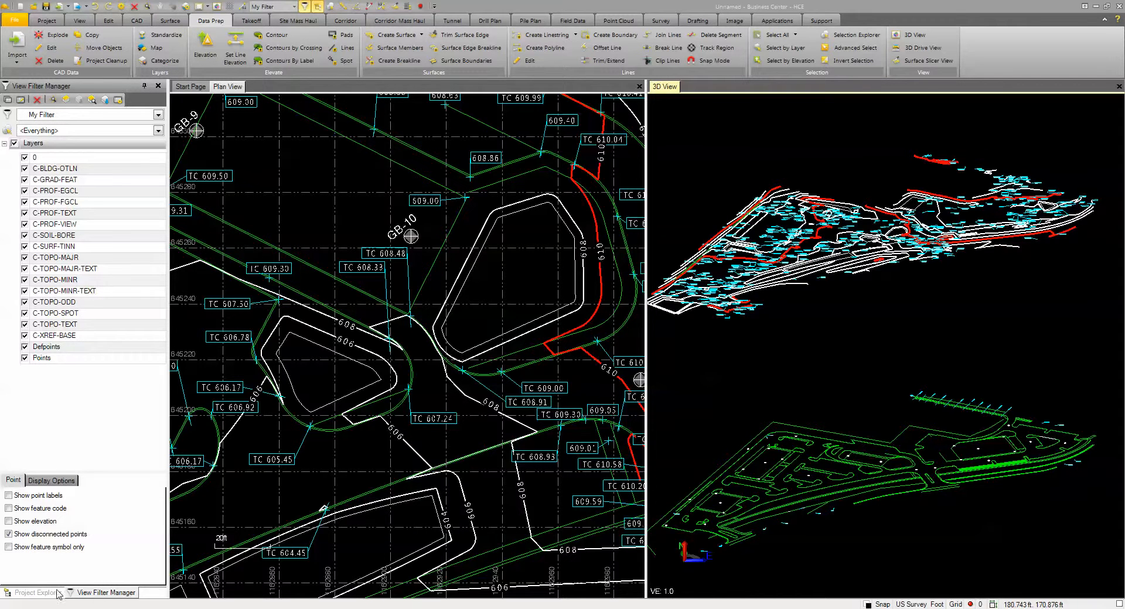
Start Set Line Elevation and choose Intersecting line as the VPI placement method
{"action": "left_click", "coordinate": [33, 592]}
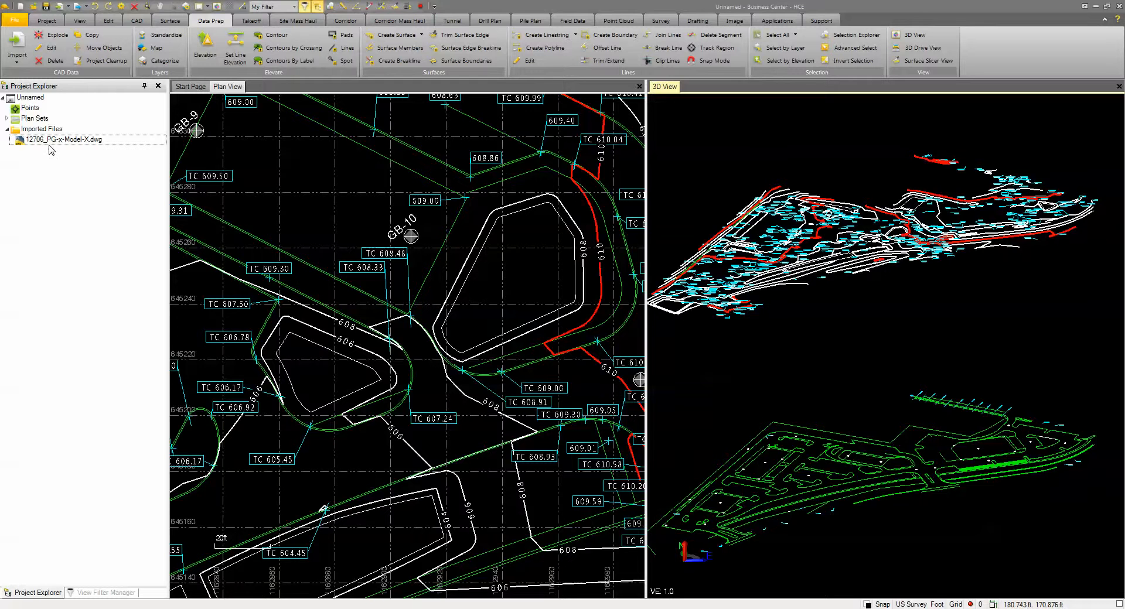
{"action": "left_click", "coordinate": [104, 591]}
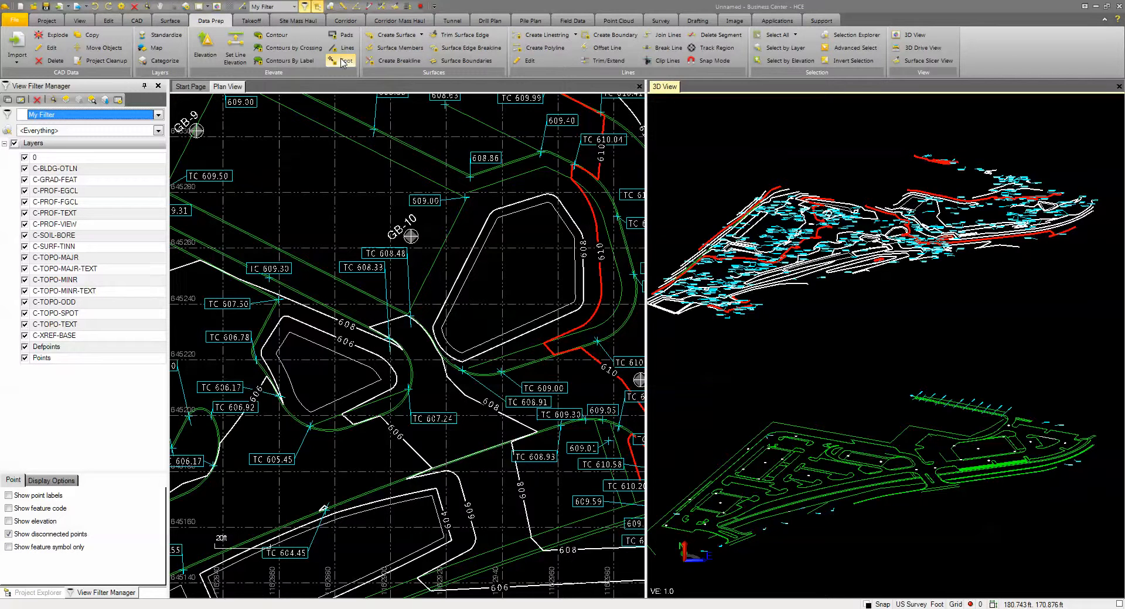
{"action": "mouse_move", "coordinate": [291, 60]}
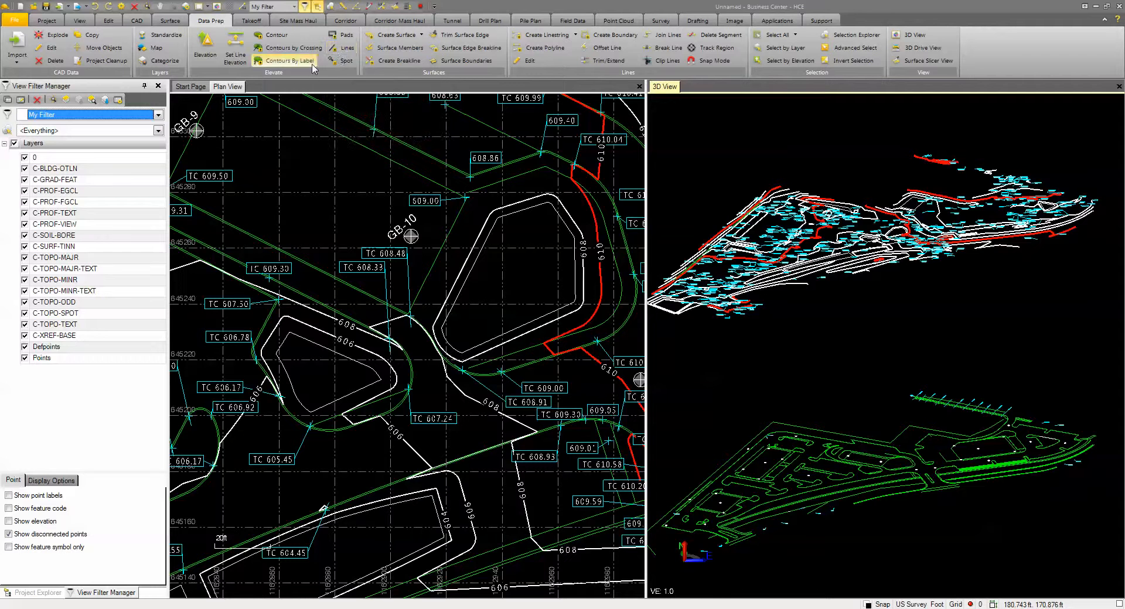
{"action": "mouse_move", "coordinate": [221, 21]}
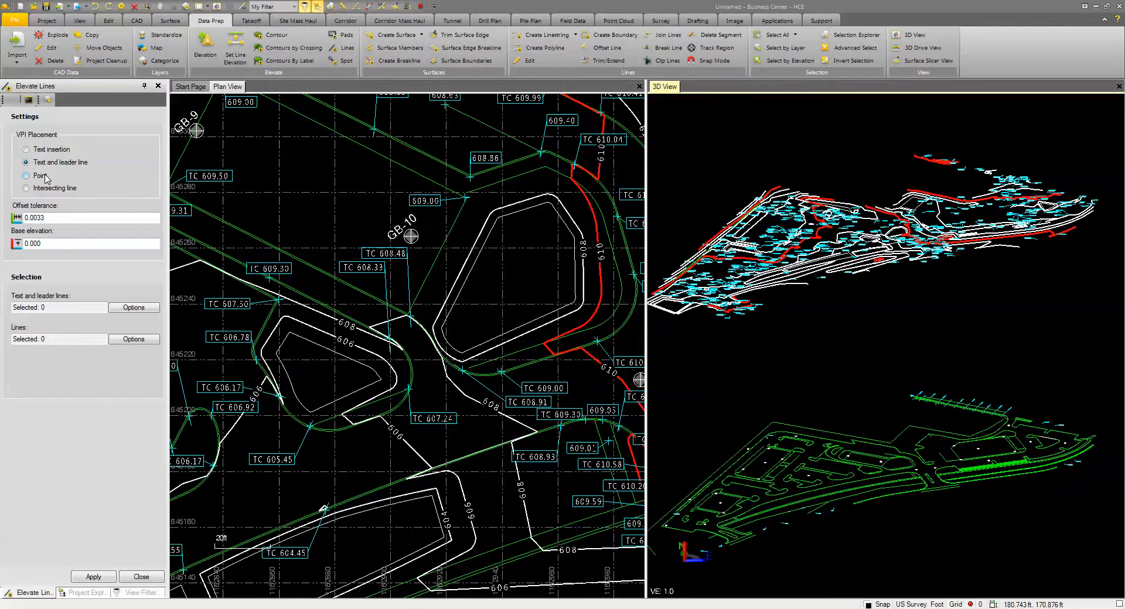
{"action": "left_click", "coordinate": [27, 161]}
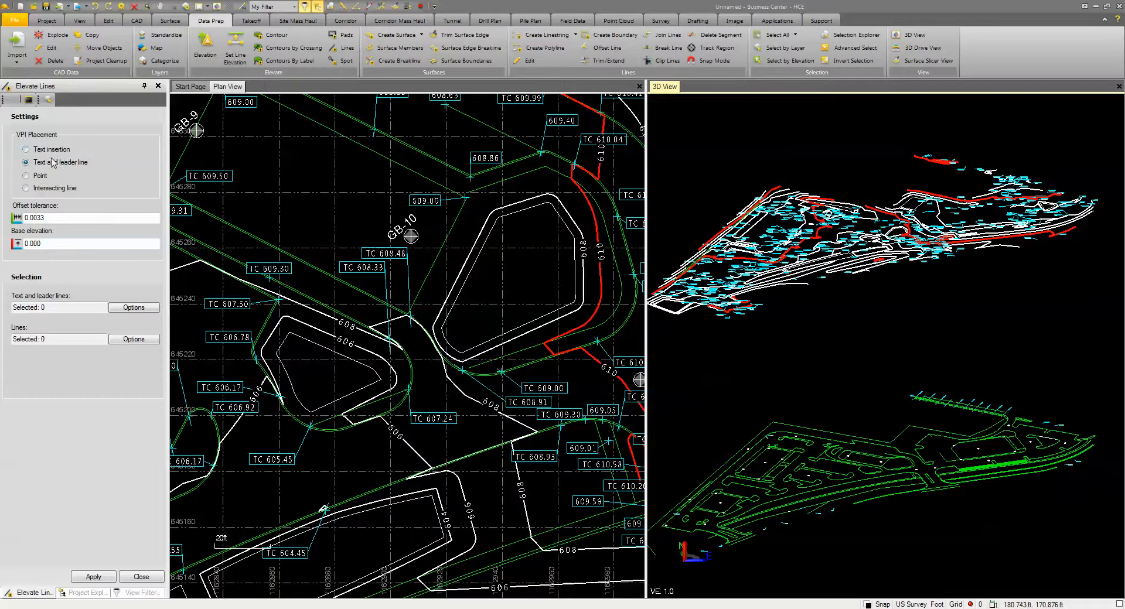
{"action": "left_click", "coordinate": [27, 161]}
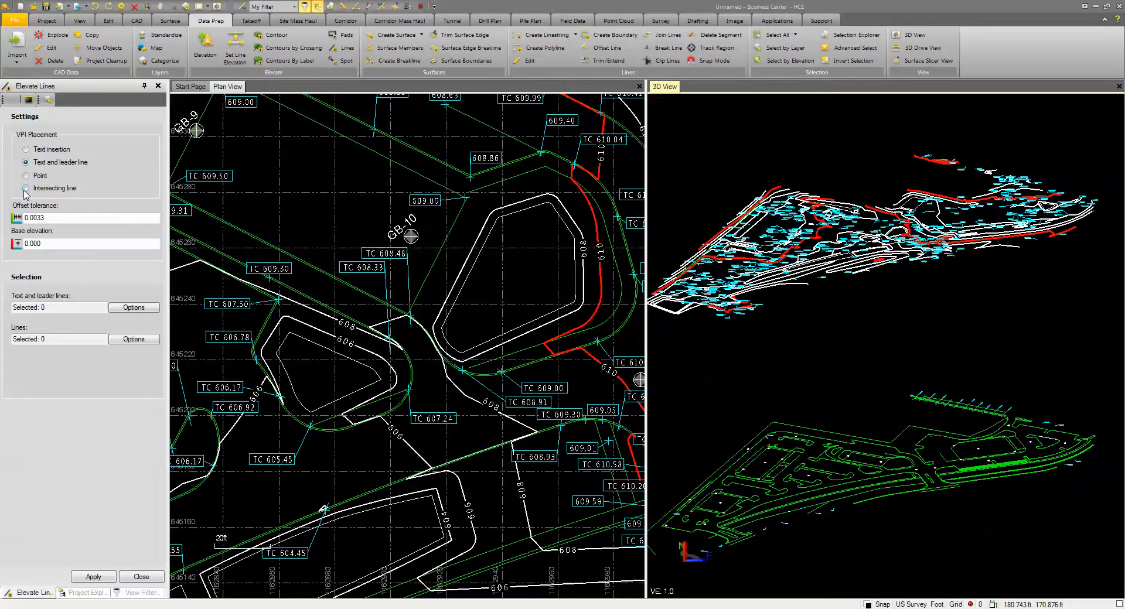
{"action": "left_click", "coordinate": [27, 188]}
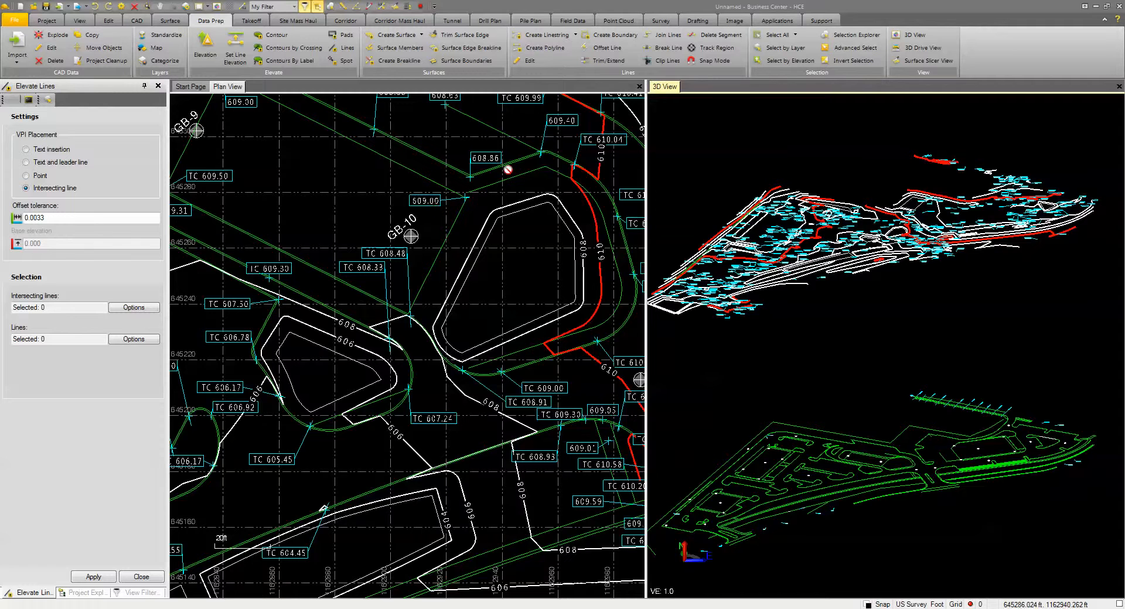
{"action": "mouse_move", "coordinate": [457, 202]}
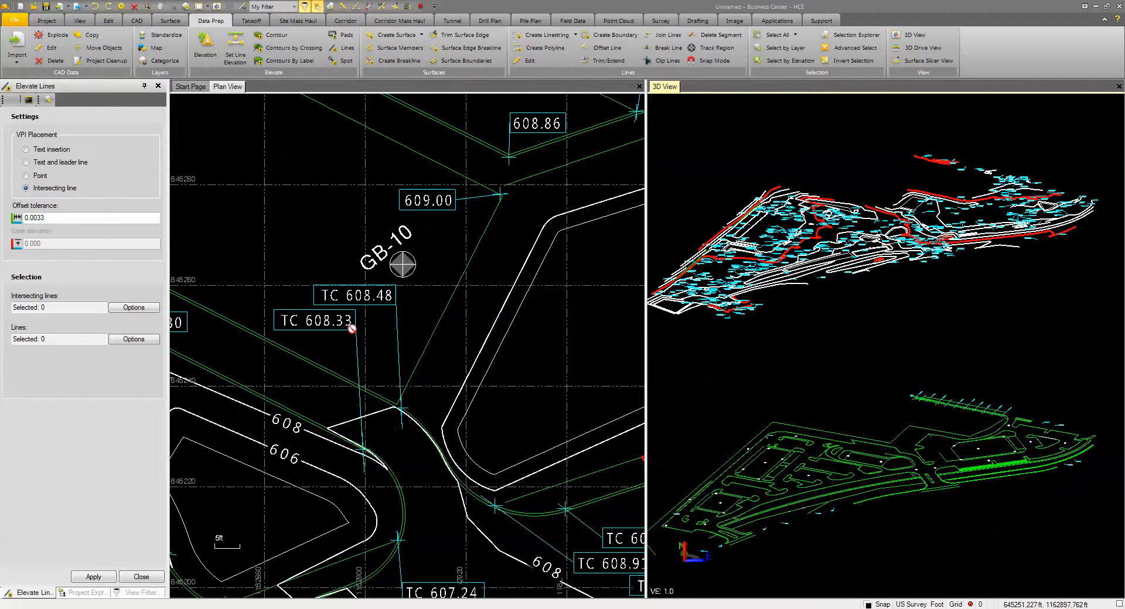
{"action": "mouse_move", "coordinate": [403, 368]}
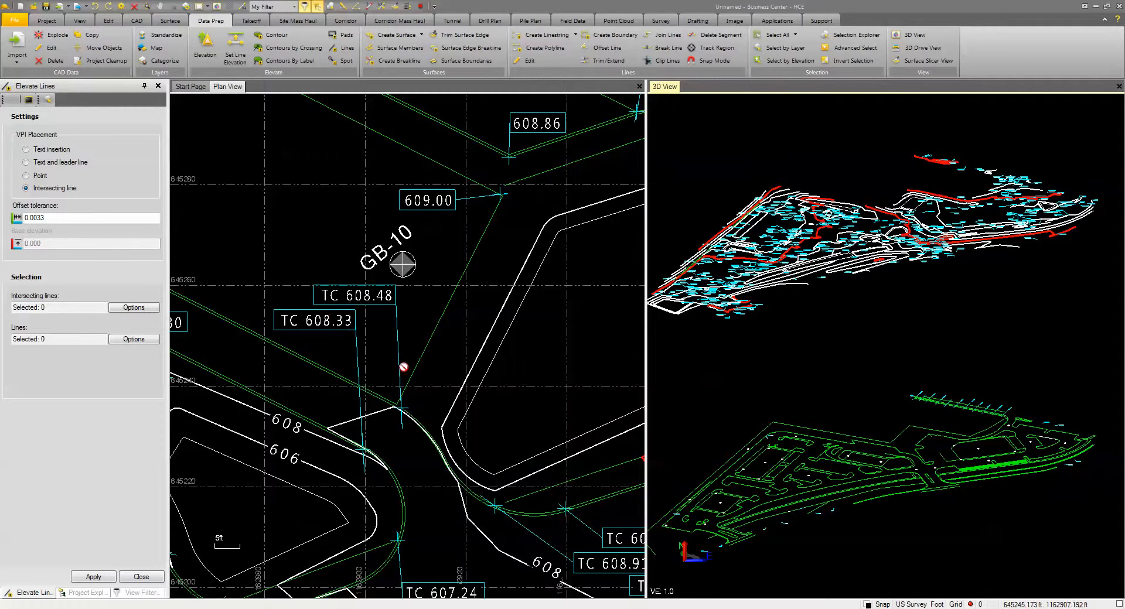
Inspect the offset tolerance, keeping it at 0.0033
{"action": "left_click", "coordinate": [84, 218]}
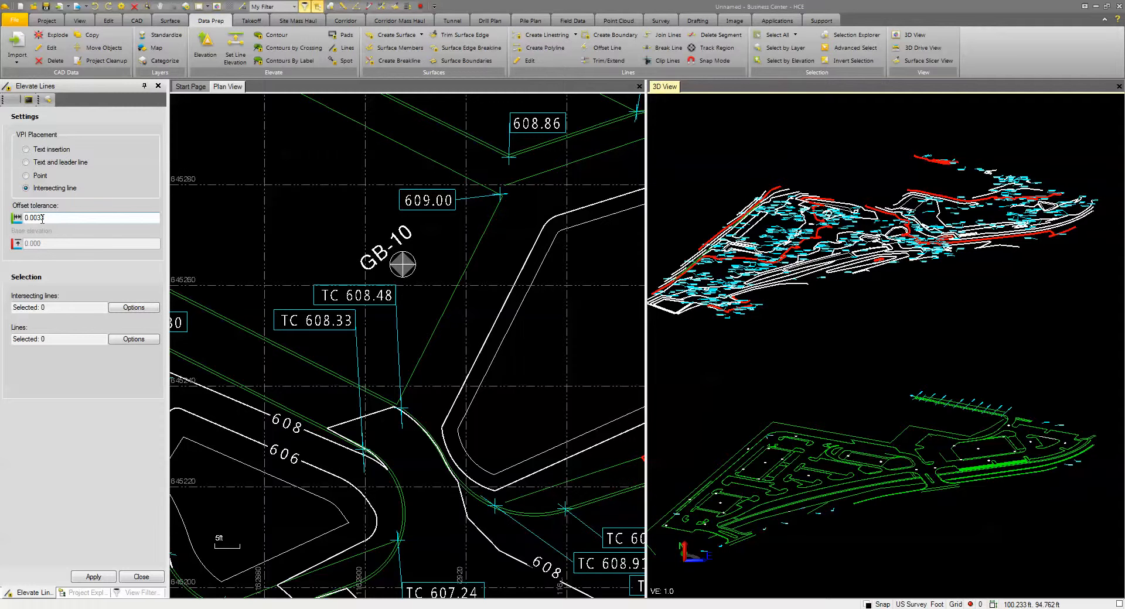
{"action": "left_click", "coordinate": [86, 218]}
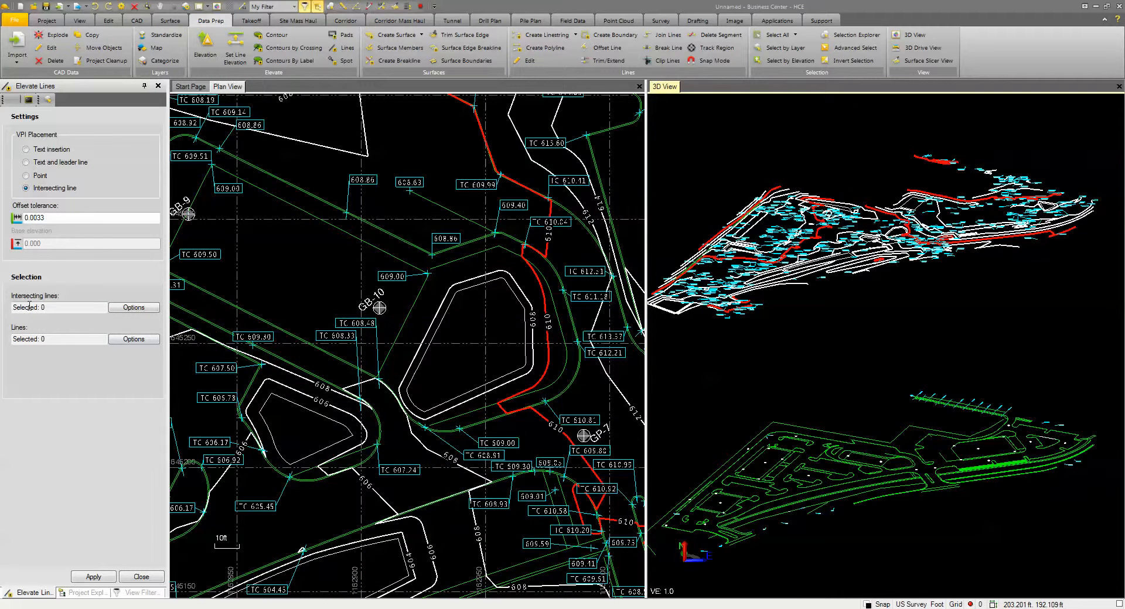
Select 2138 intersecting leader lines and 114 lines to elevate, both by layer
{"action": "left_click", "coordinate": [133, 307]}
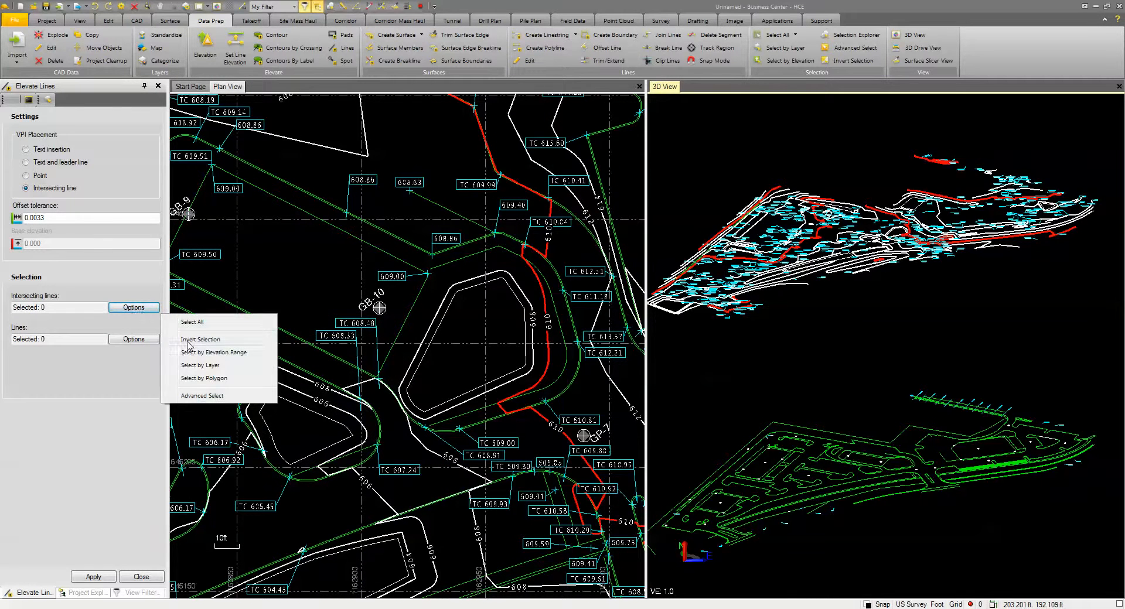
{"action": "left_click", "coordinate": [200, 365]}
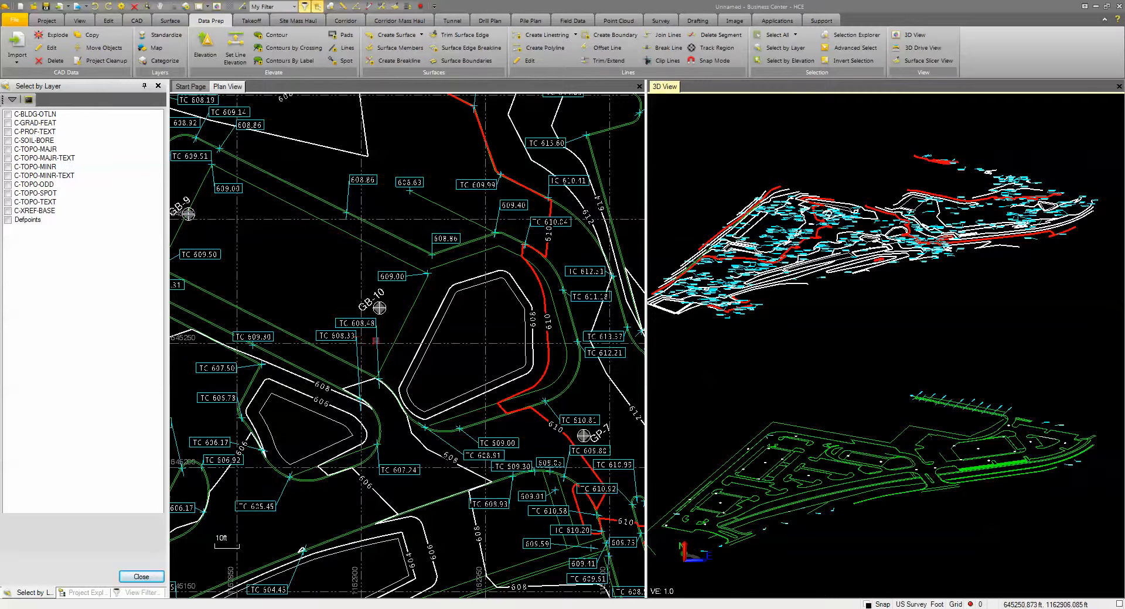
{"action": "left_click", "coordinate": [8, 193]}
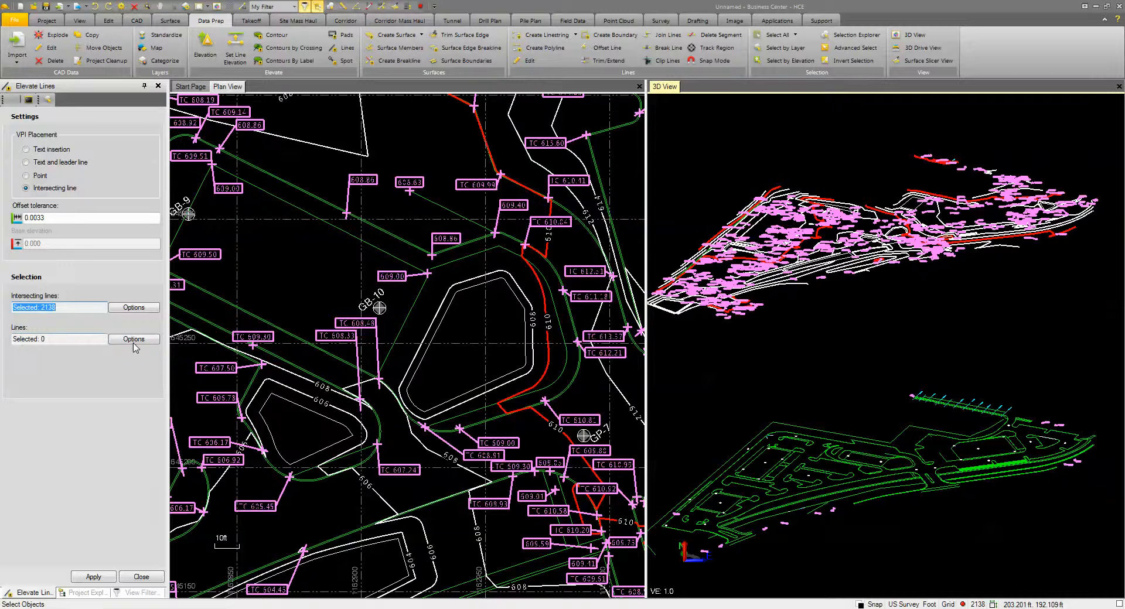
{"action": "left_click", "coordinate": [133, 339]}
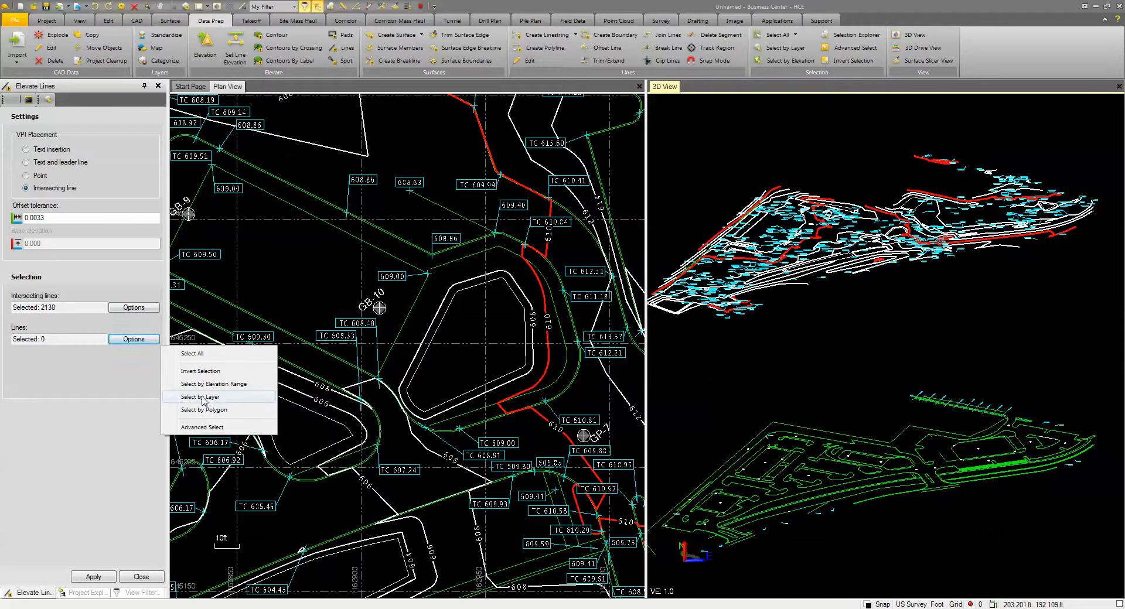
{"action": "left_click", "coordinate": [199, 397]}
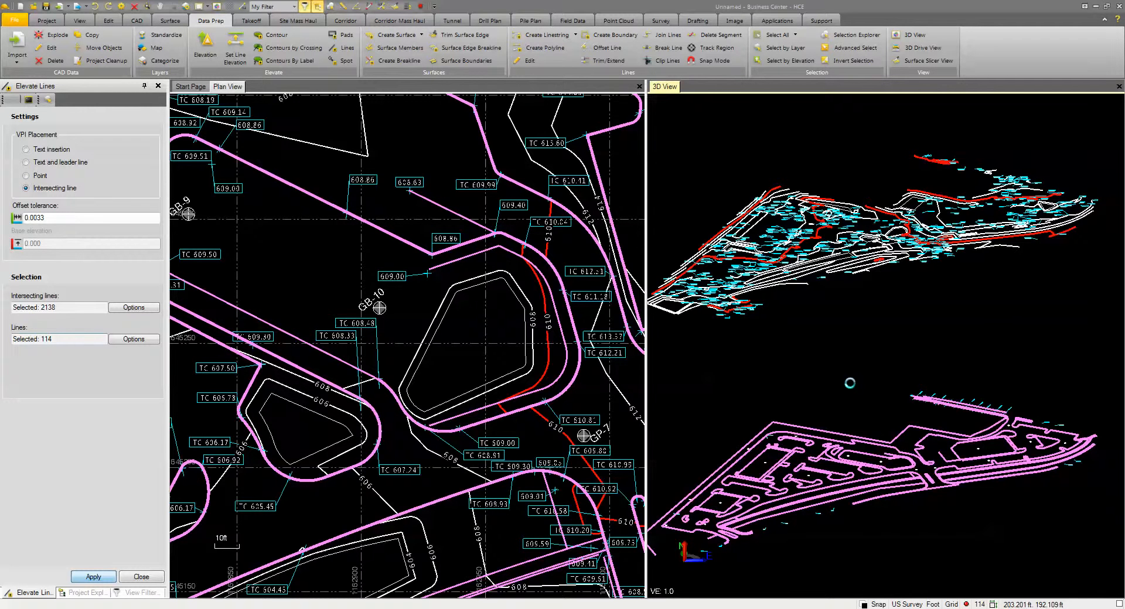
Apply the elevation, raising 96 lines, and close the Elevate Lines pane
{"action": "left_click", "coordinate": [92, 576]}
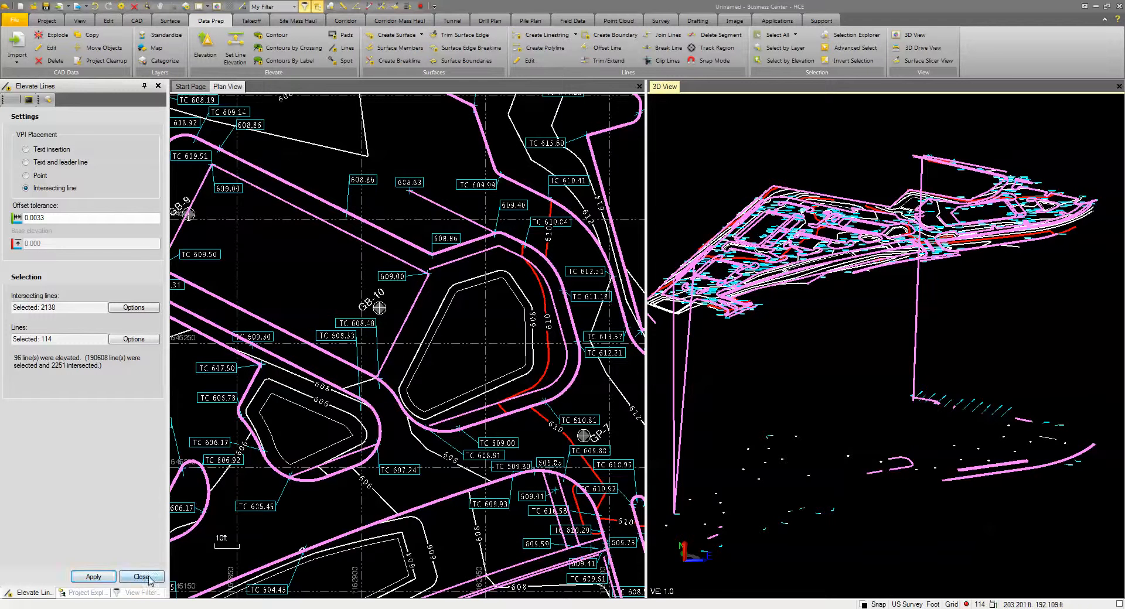
{"action": "left_click", "coordinate": [141, 576]}
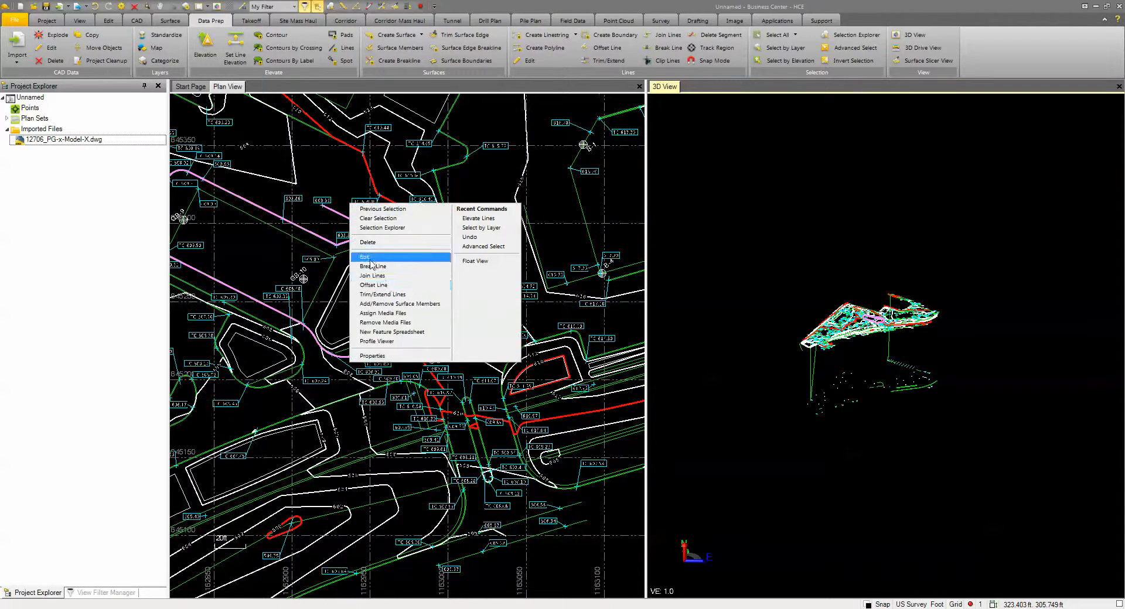
{"action": "left_click", "coordinate": [366, 257]}
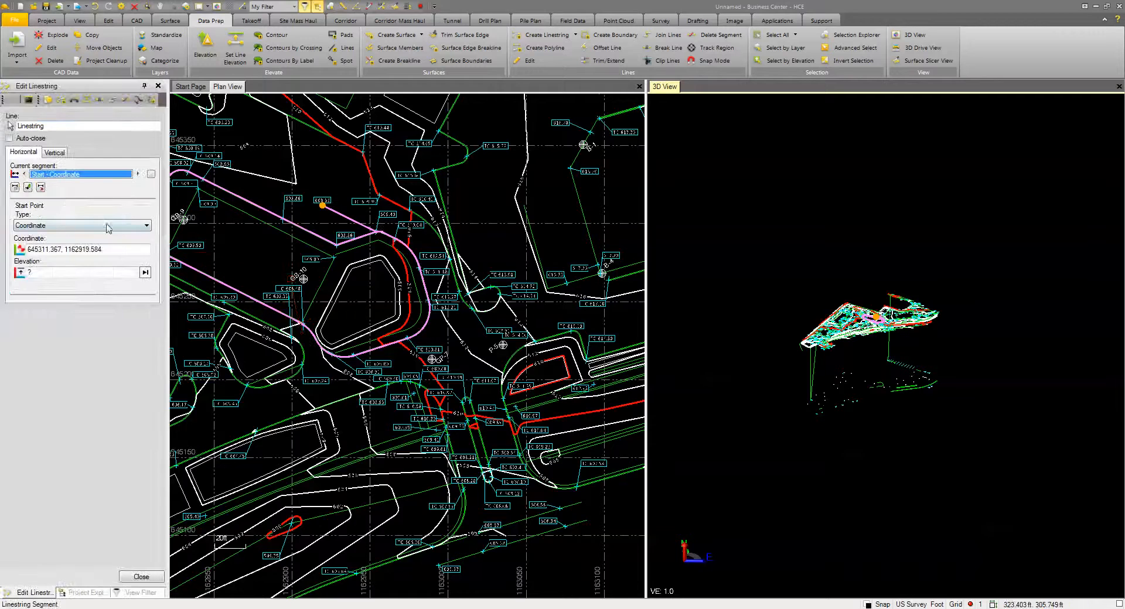
{"action": "left_click", "coordinate": [54, 152]}
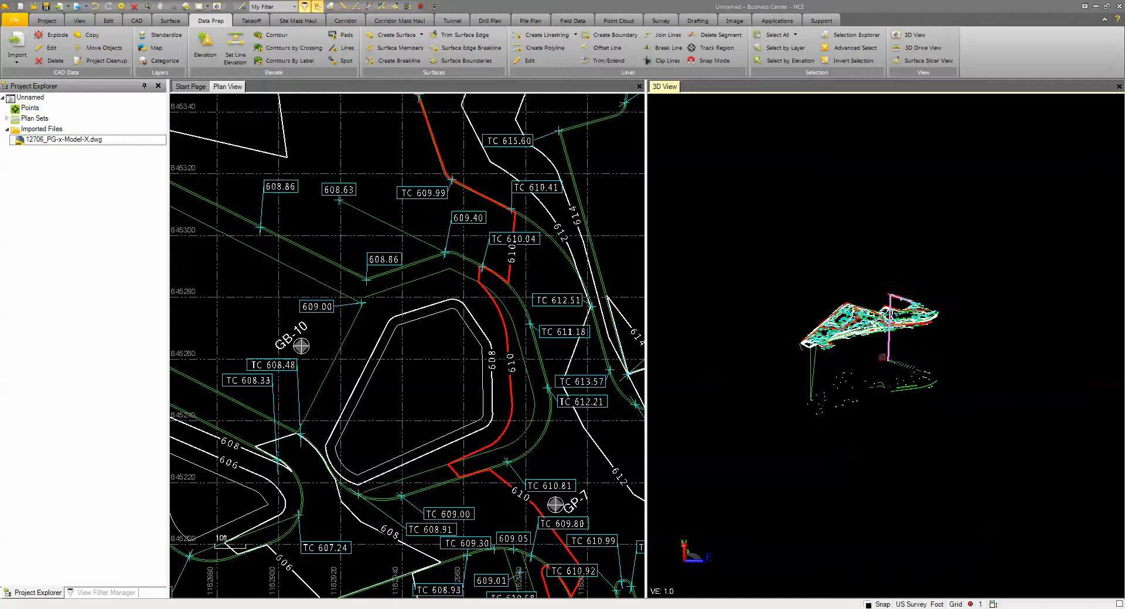
{"action": "scroll", "scroll_direction": "down", "scroll_amount": 3}
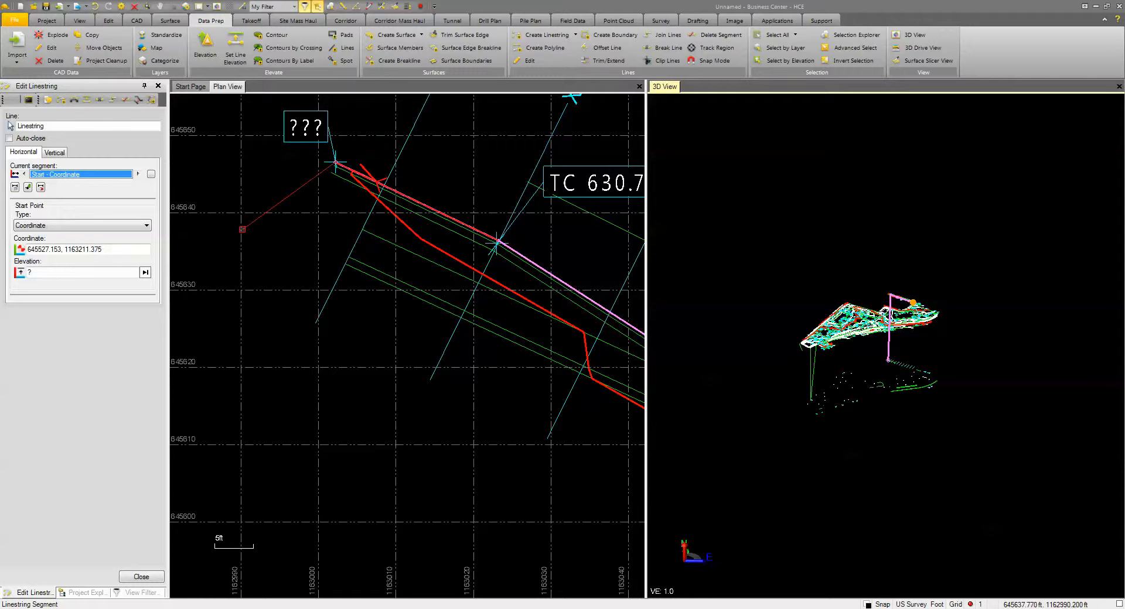
{"action": "left_click", "coordinate": [54, 153]}
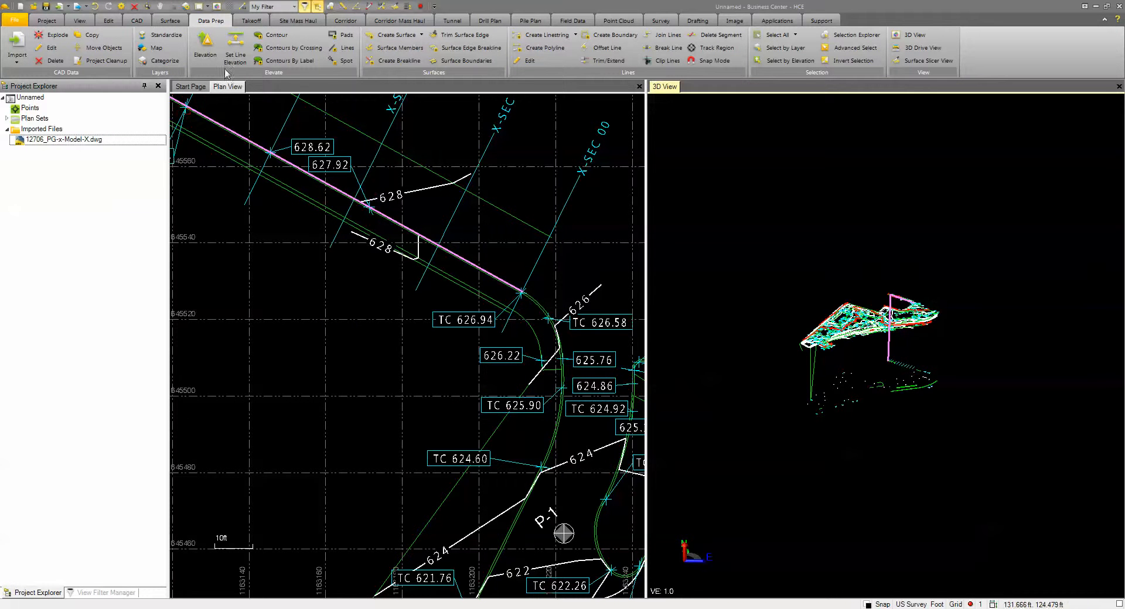
{"action": "mouse_move", "coordinate": [204, 47]}
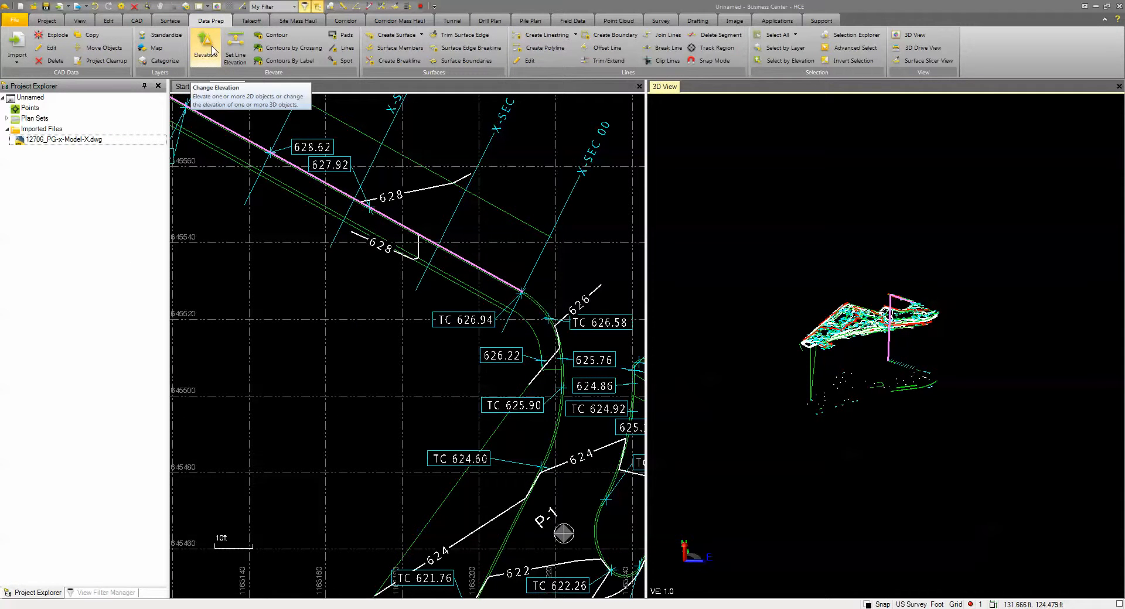
{"action": "left_click", "coordinate": [204, 47]}
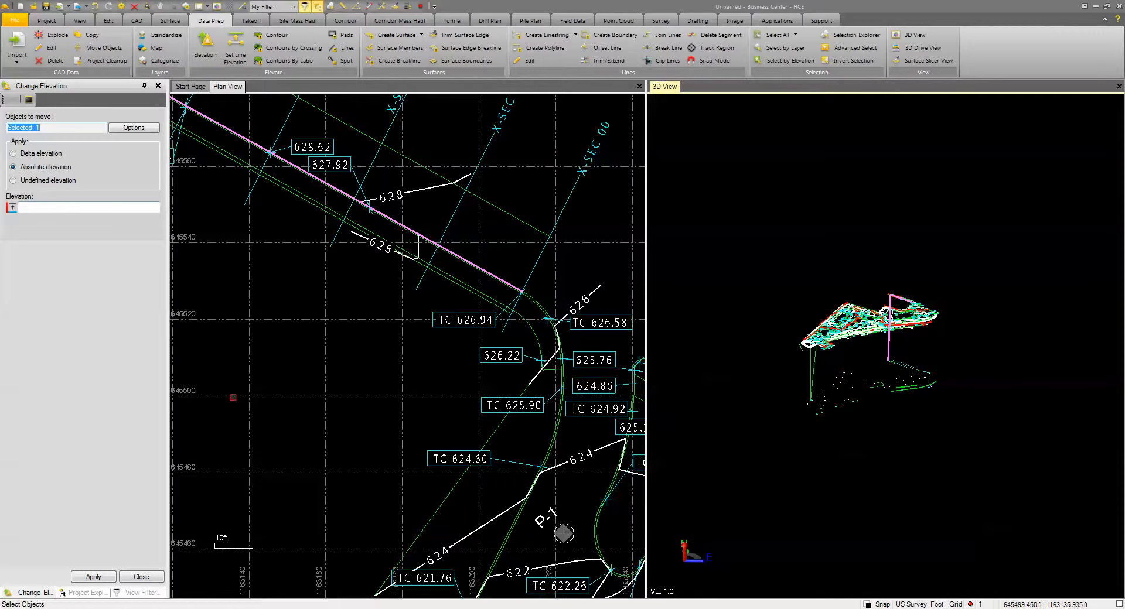
{"action": "left_click", "coordinate": [142, 576]}
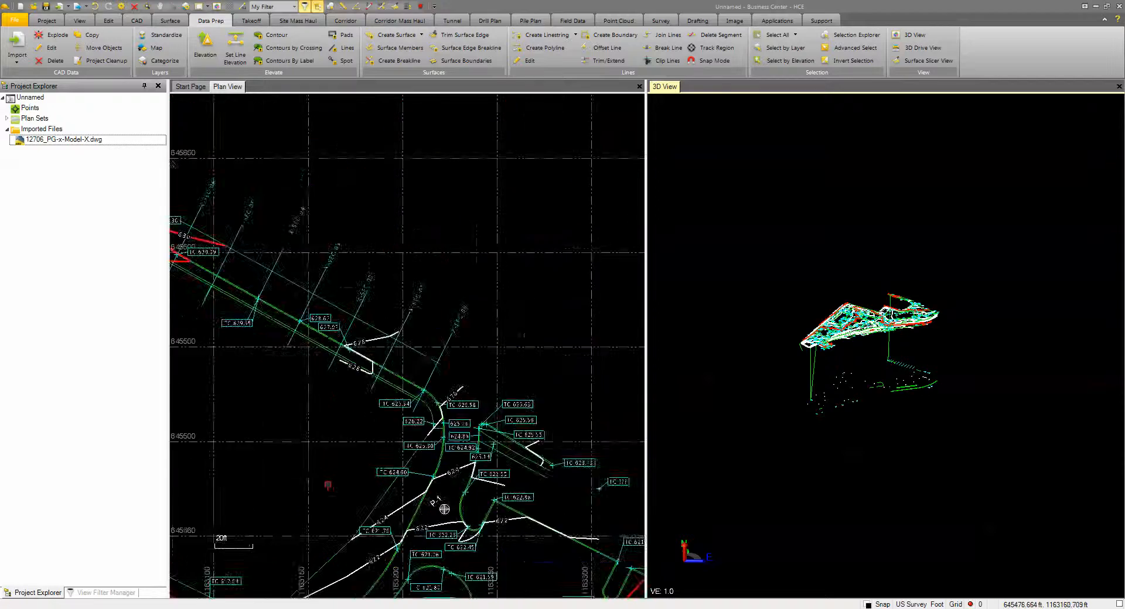